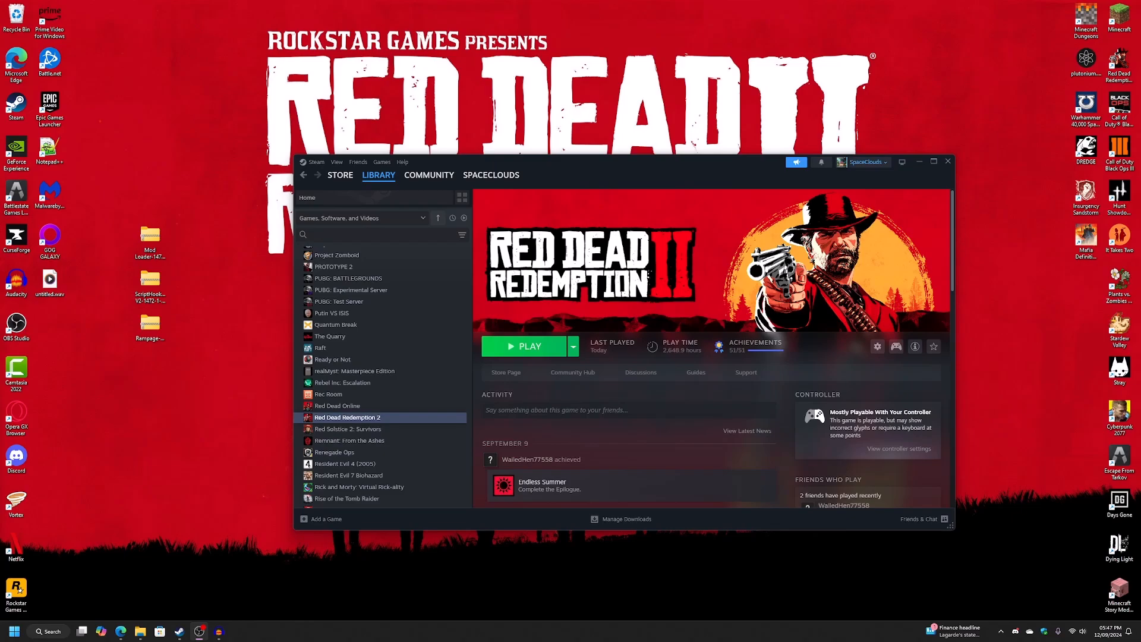
pyautogui.moveTo(98, 402)
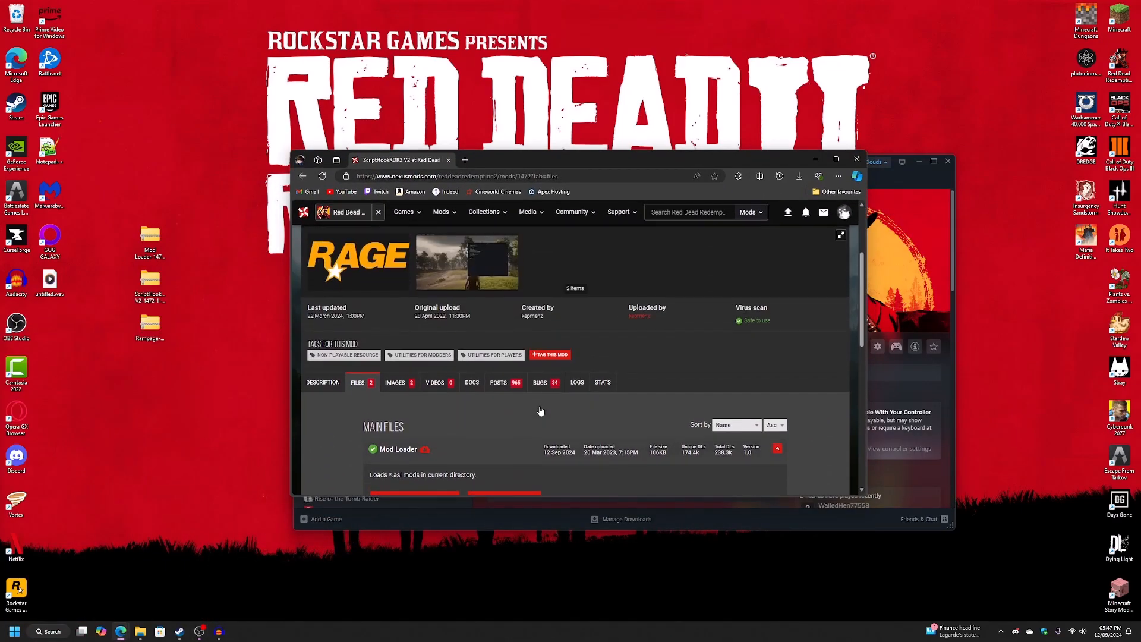
# Scroll up on the Rampage Trainer files page on Nexus Mods
pyautogui.scroll(3)
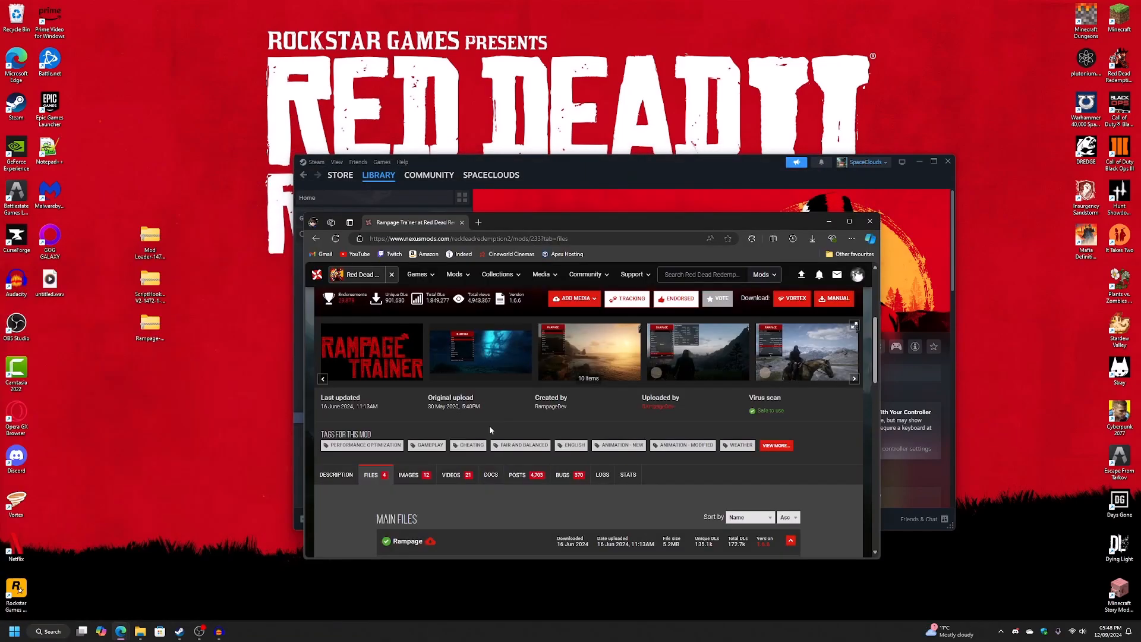
# Scroll through the Rampage main file's Manual Download details
pyautogui.scroll(-3)
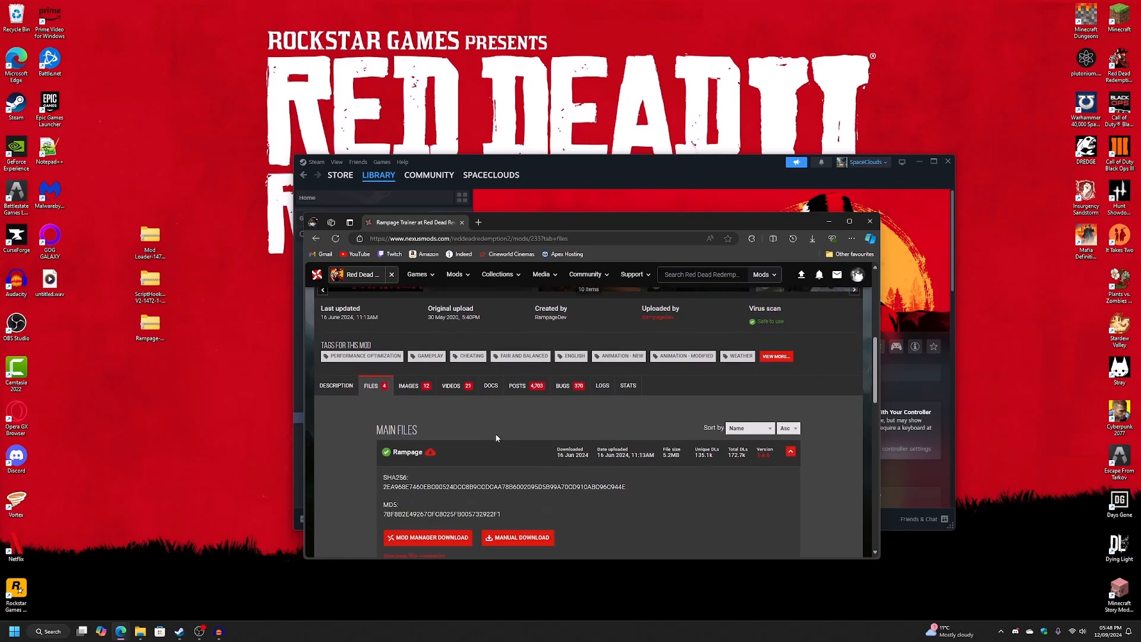
pyautogui.scroll(3)
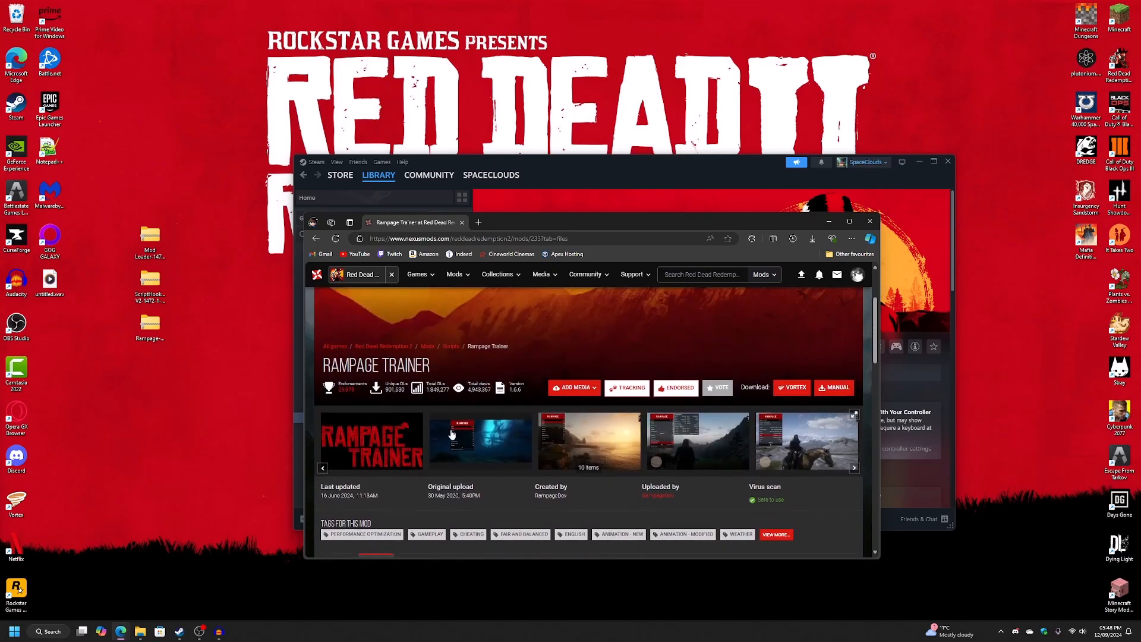
pyautogui.scroll(-3)
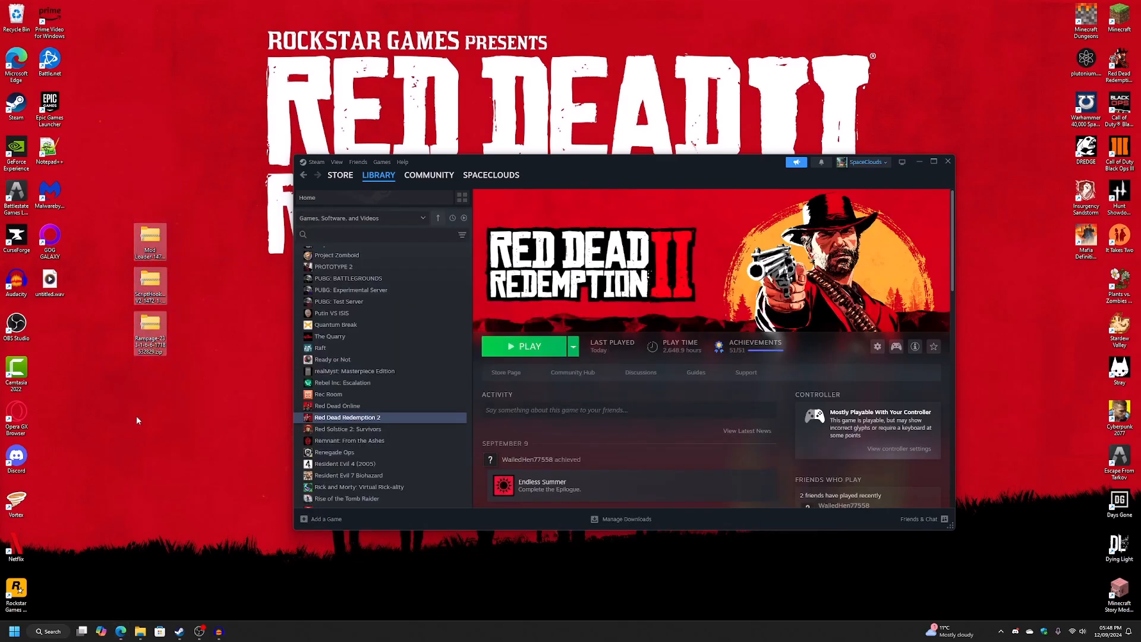
pyautogui.moveTo(353, 387)
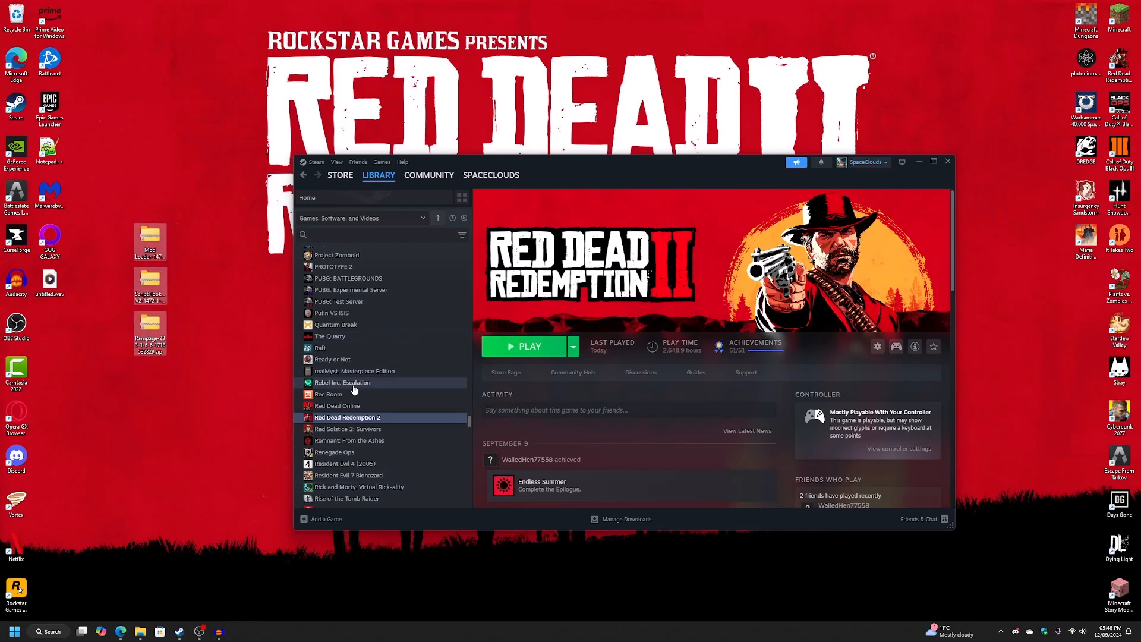
# Browse Red Dead Redemption 2's local files from its Steam library entry
pyautogui.rightClick(347, 417)
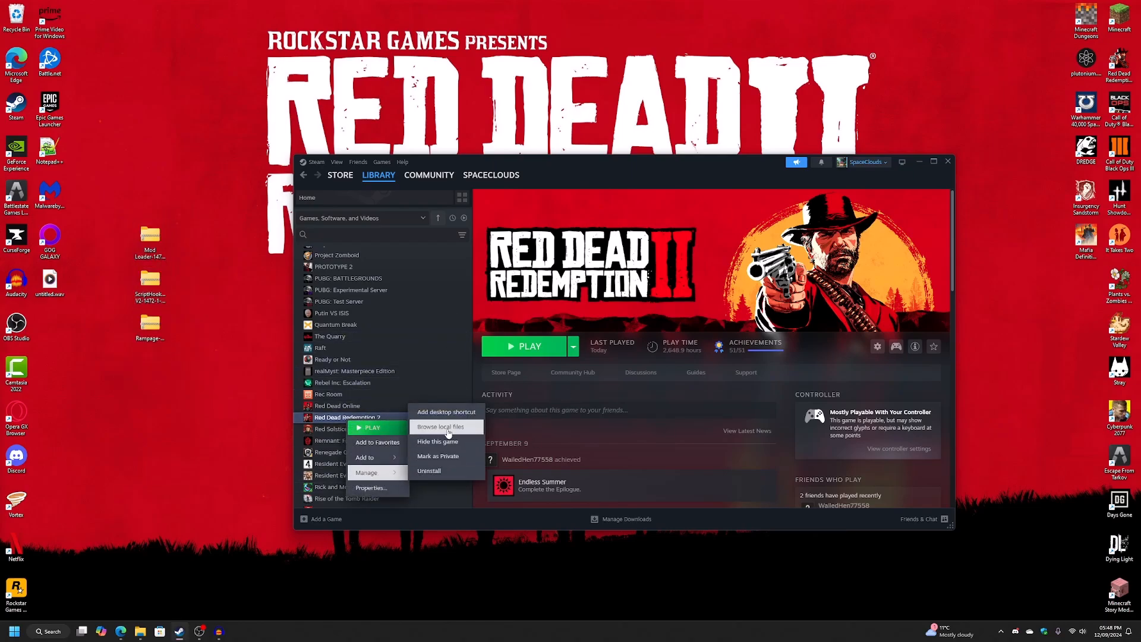
pyautogui.click(442, 427)
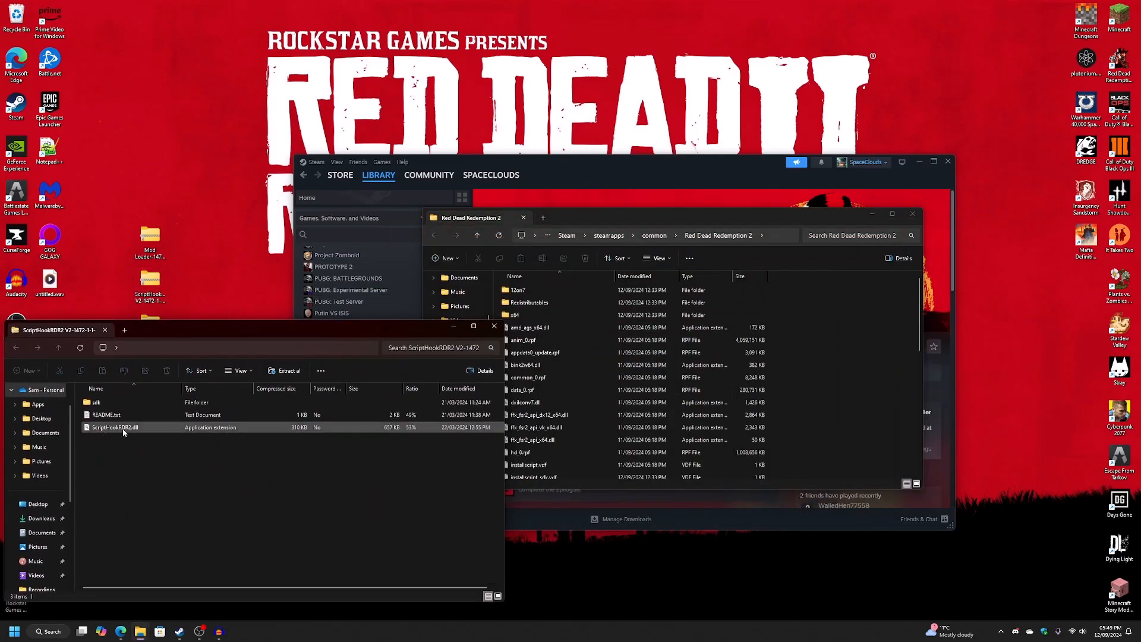
# Copy ScriptHookRDR2.dll and dinput8.dll into the Red Dead Redemption 2 install folder
pyautogui.click(117, 427)
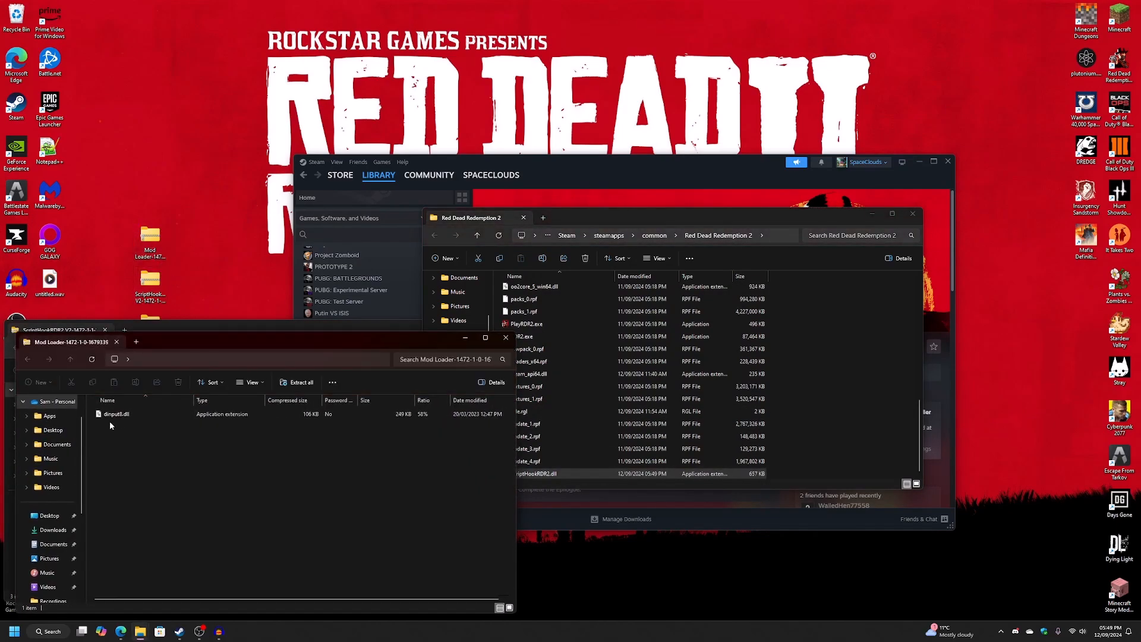
pyautogui.click(116, 414)
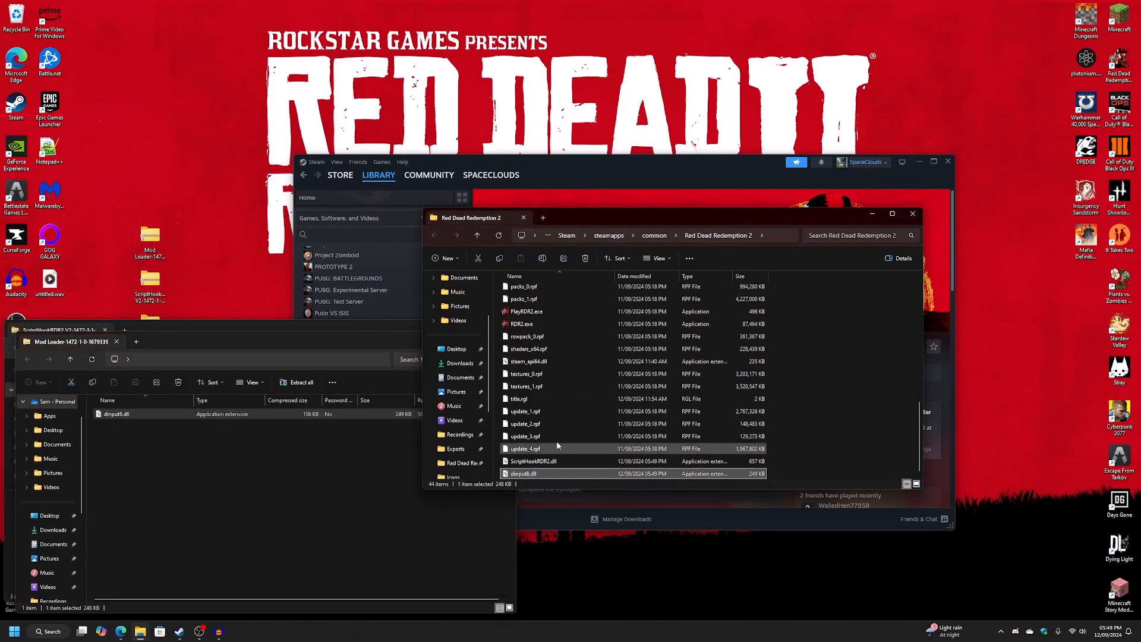
pyautogui.scroll(3)
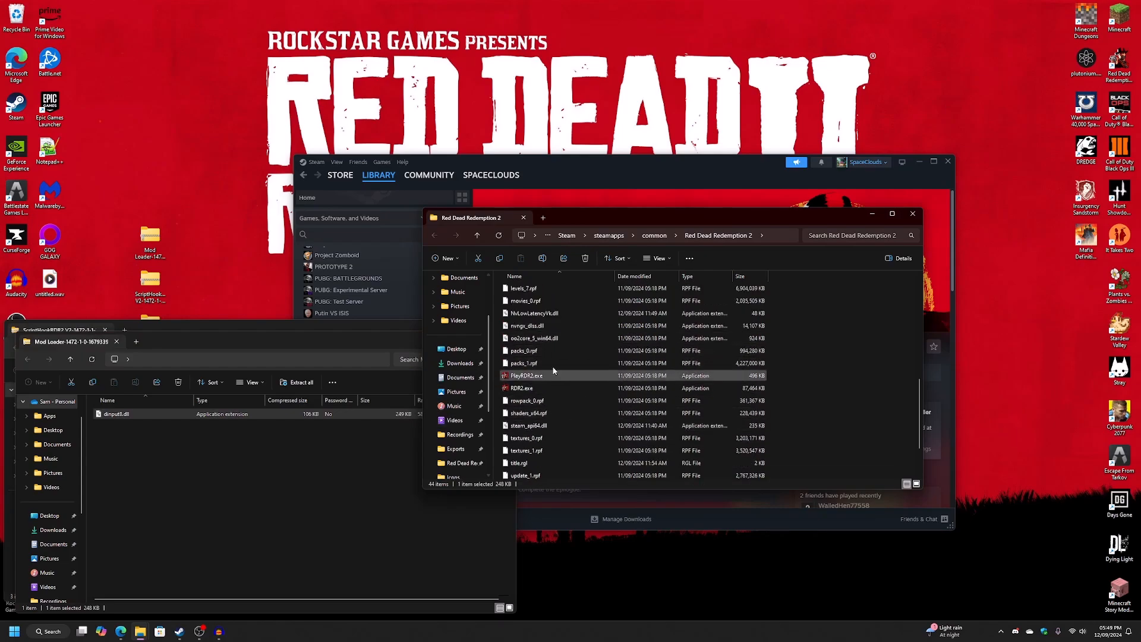
pyautogui.scroll(-3)
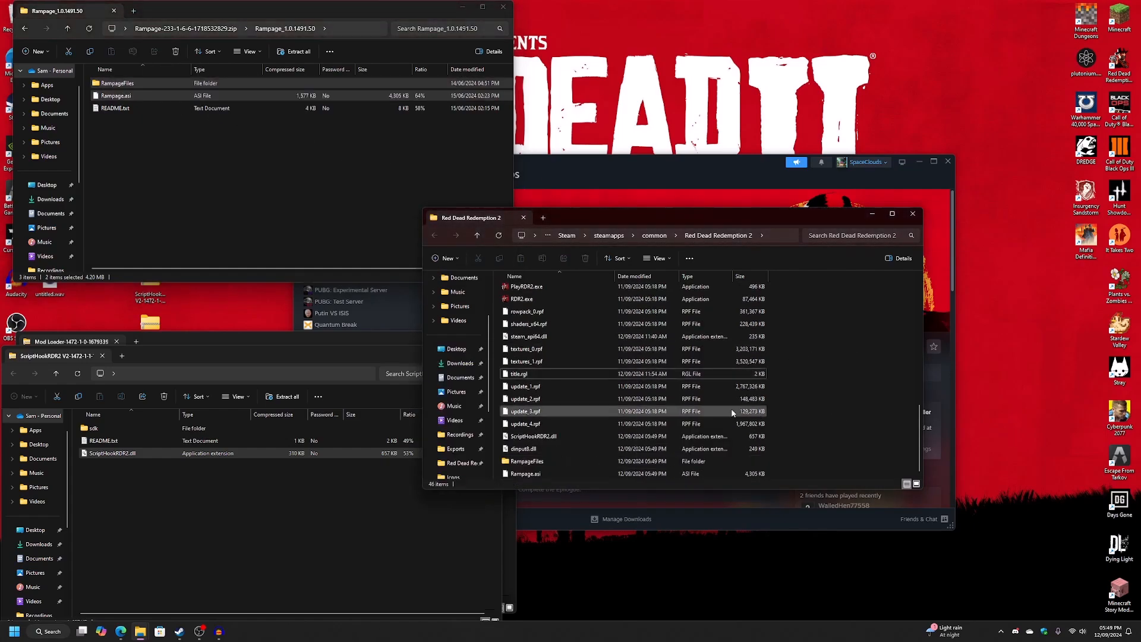
# Scroll up in the game folder after adding RampageFiles and Rampage.asi
pyautogui.scroll(3)
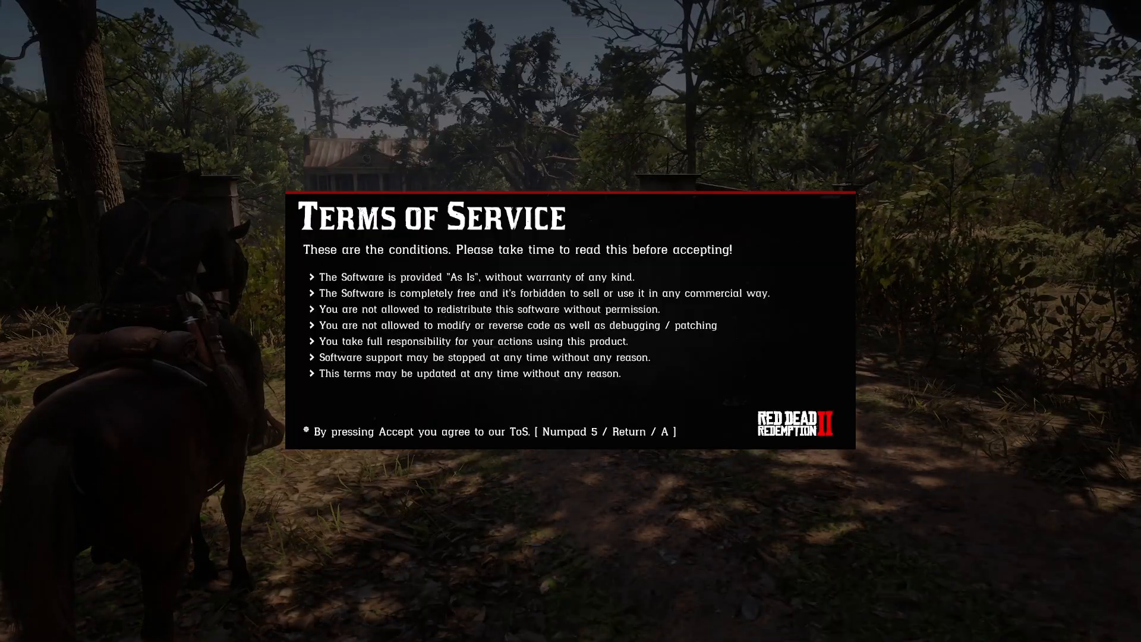
# Accept the Rampage trainer's Terms of Service with Enter
pyautogui.press('return')
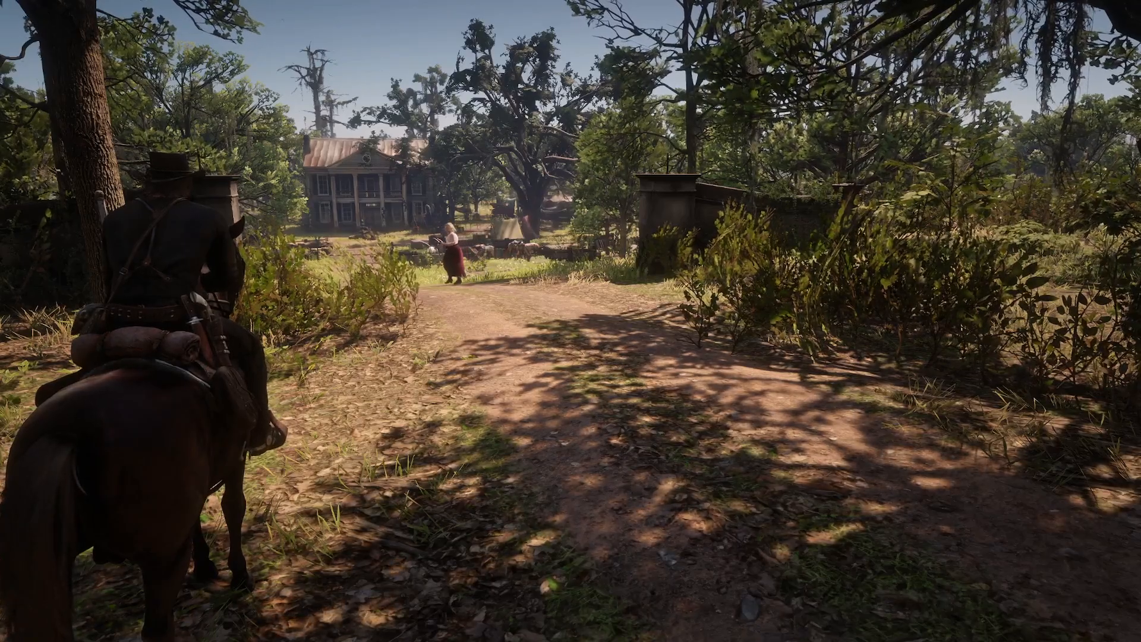